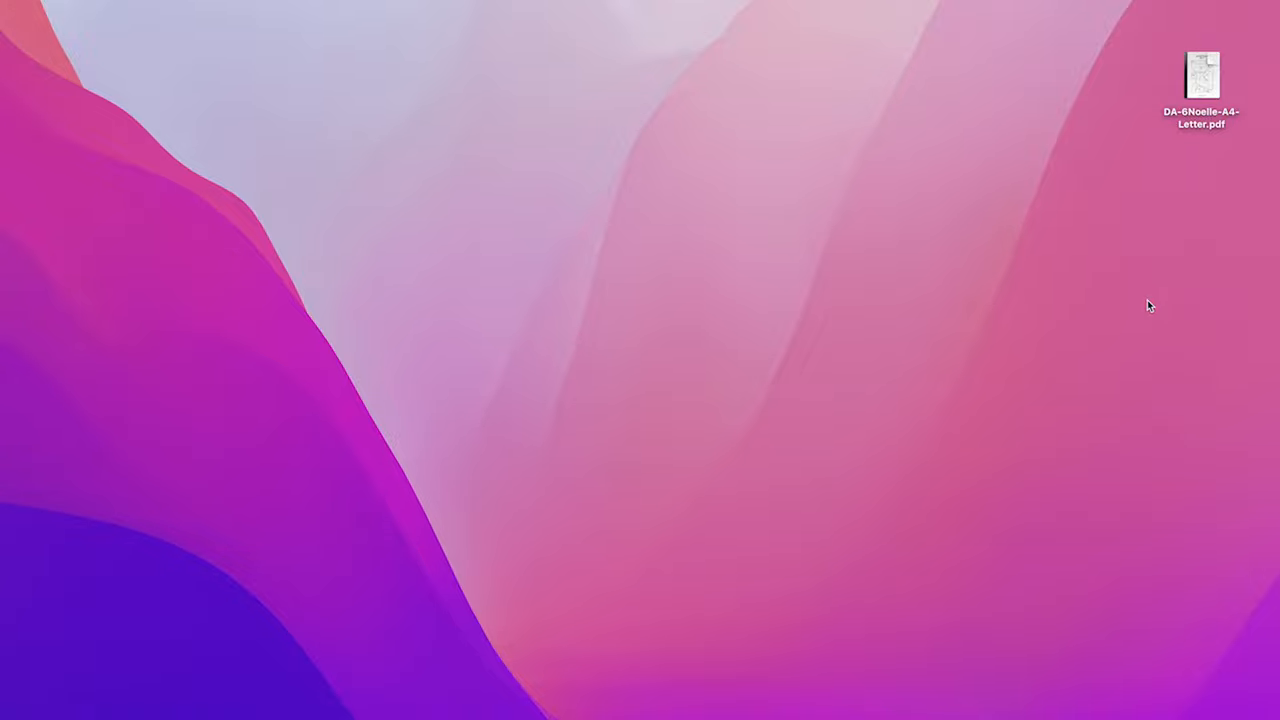
Step: Open the Noelle dress pattern PDF in Preview and show the 10 x 10 cm test square page
{"action": "double_click", "coordinate": [1200, 70]}
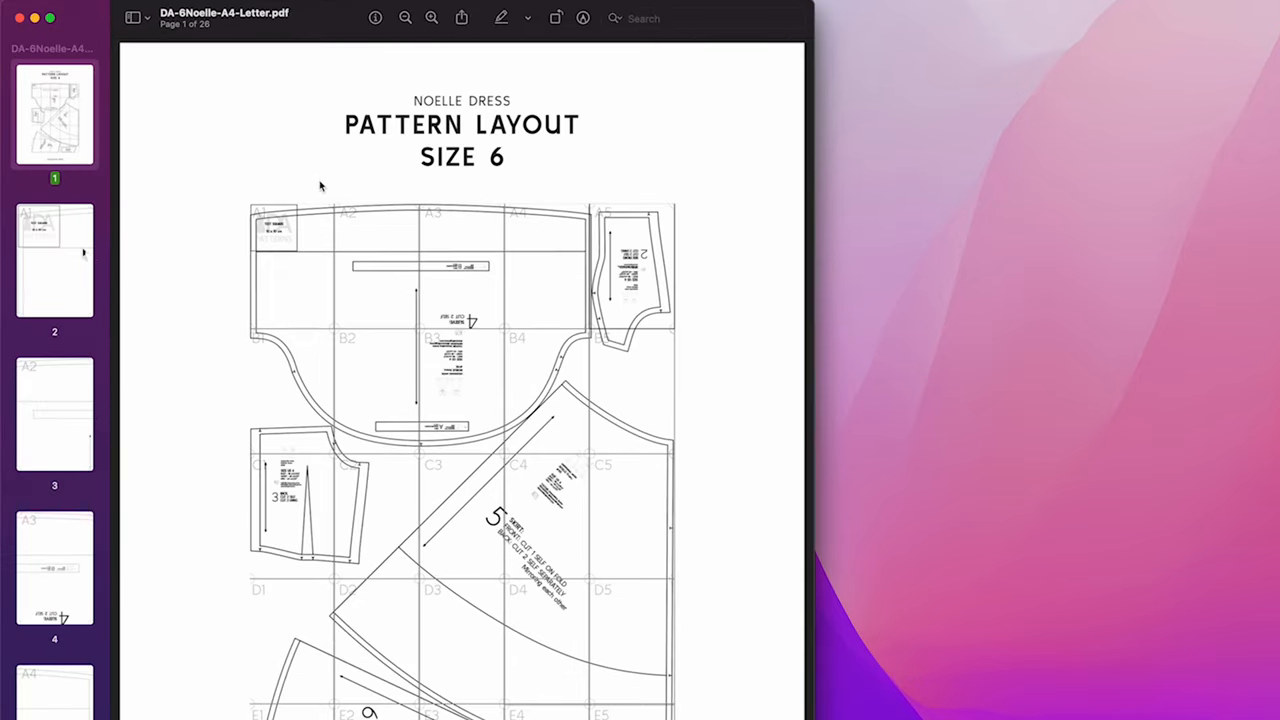
{"action": "left_click", "coordinate": [54, 260]}
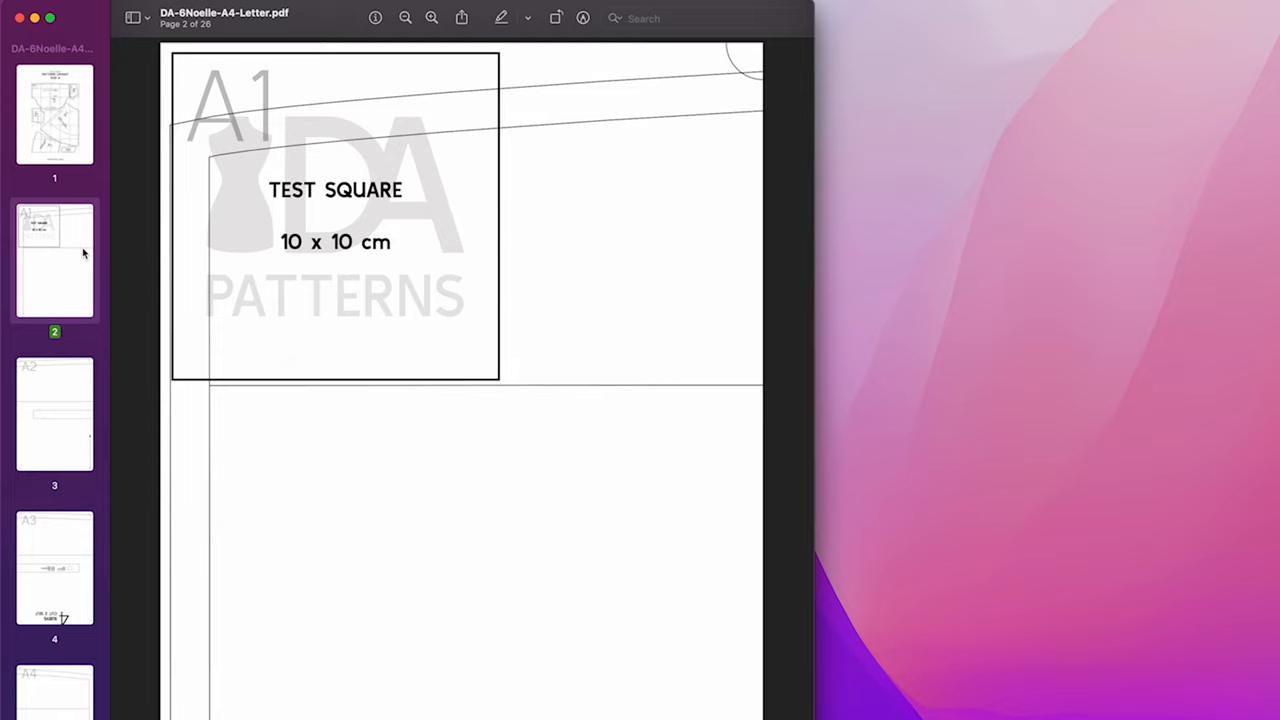
Step: Print only the test square page at 100% scale instead of Scale to Fit
{"action": "key", "text": "cmd+p"}
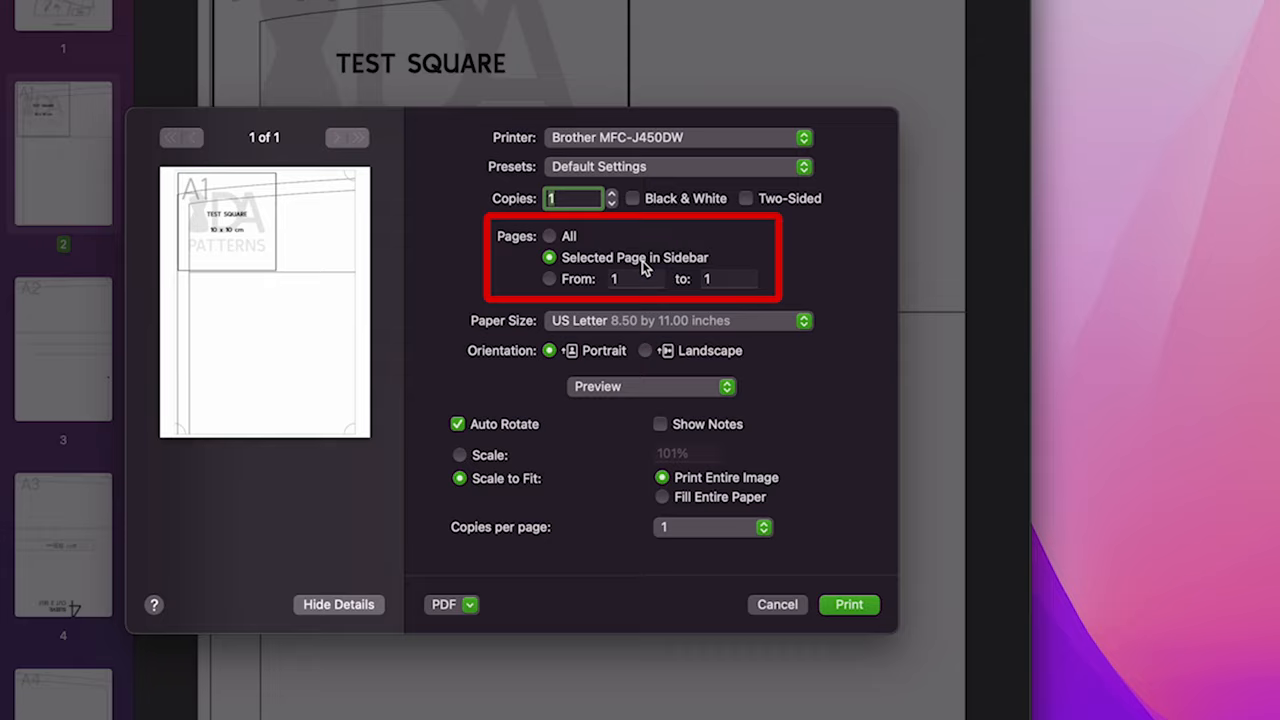
{"action": "mouse_move", "coordinate": [524, 420]}
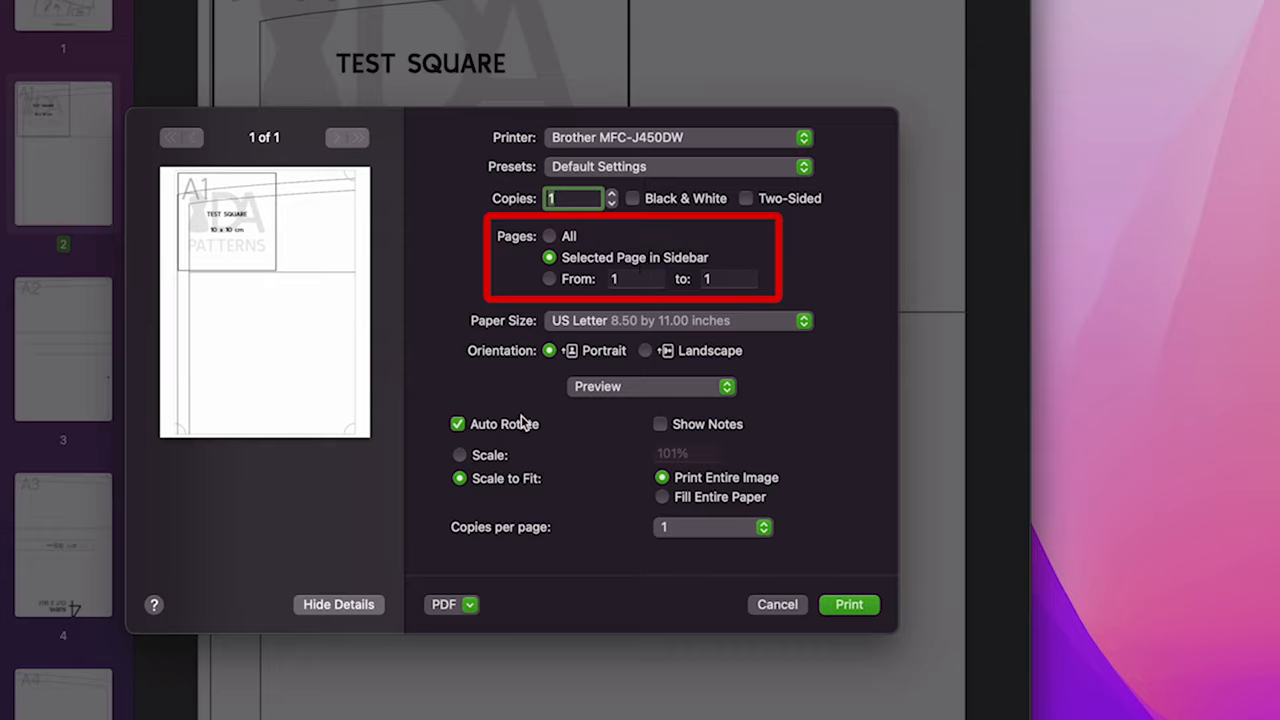
{"action": "left_click", "coordinate": [460, 456]}
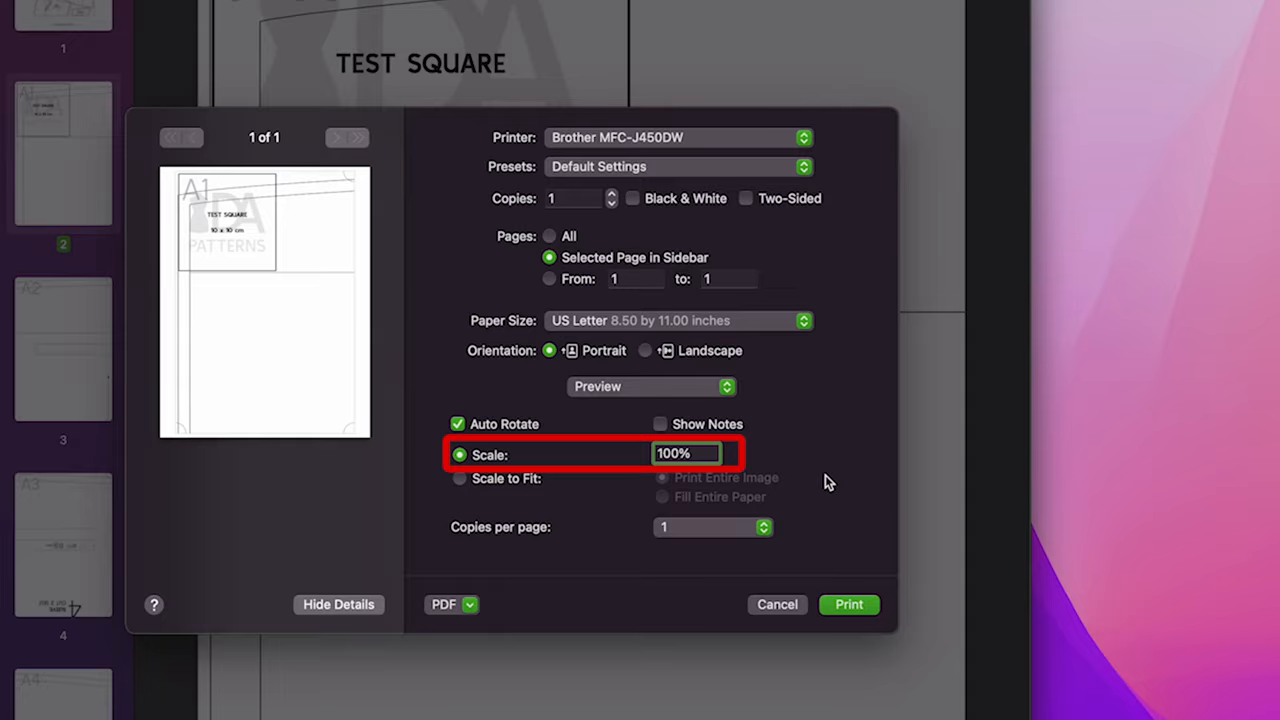
{"action": "left_click", "coordinate": [848, 604]}
{"action": "type", "text": "26"}
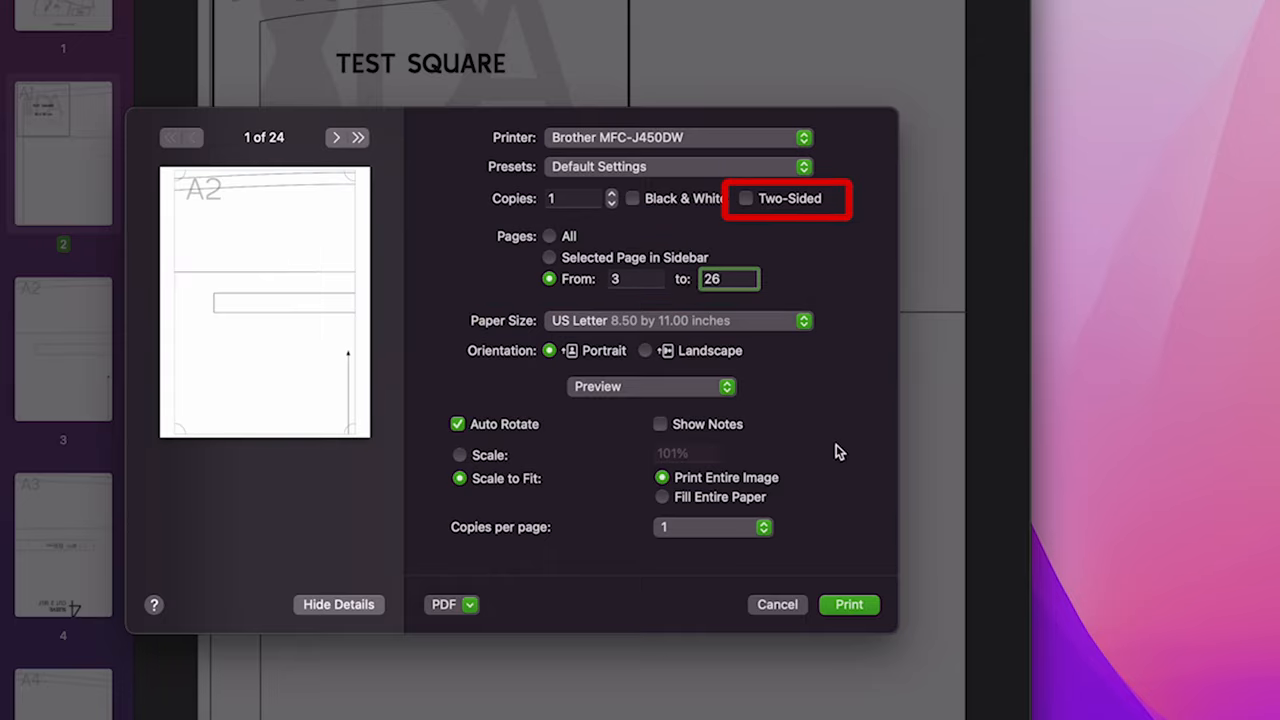
Step: Print pattern pages 3 through 26 at 100% scale
{"action": "left_click", "coordinate": [460, 456]}
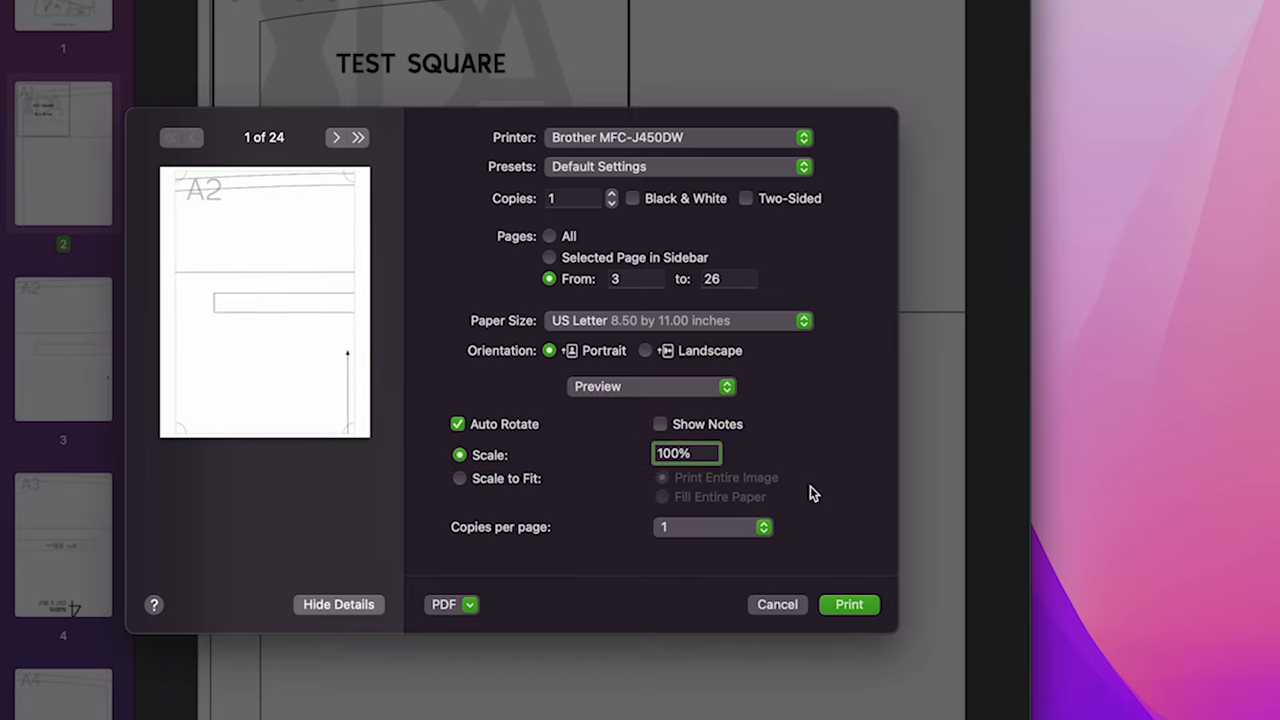
{"action": "left_click", "coordinate": [848, 604]}
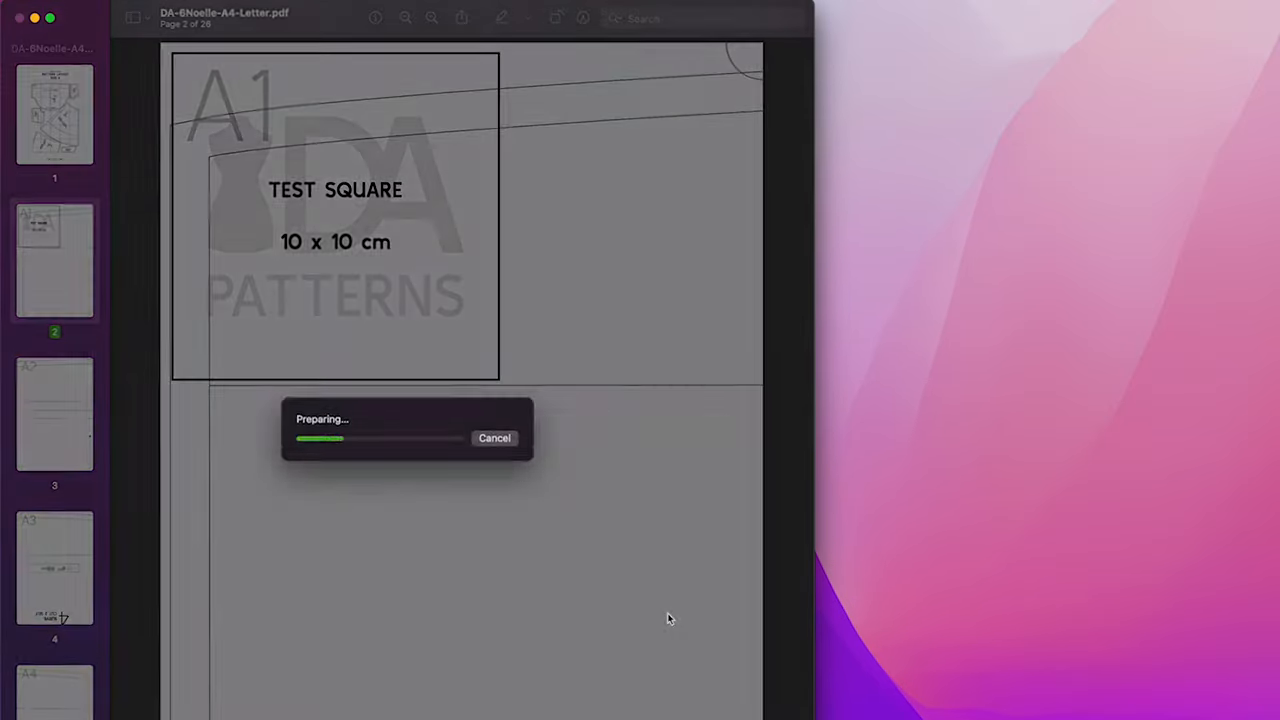